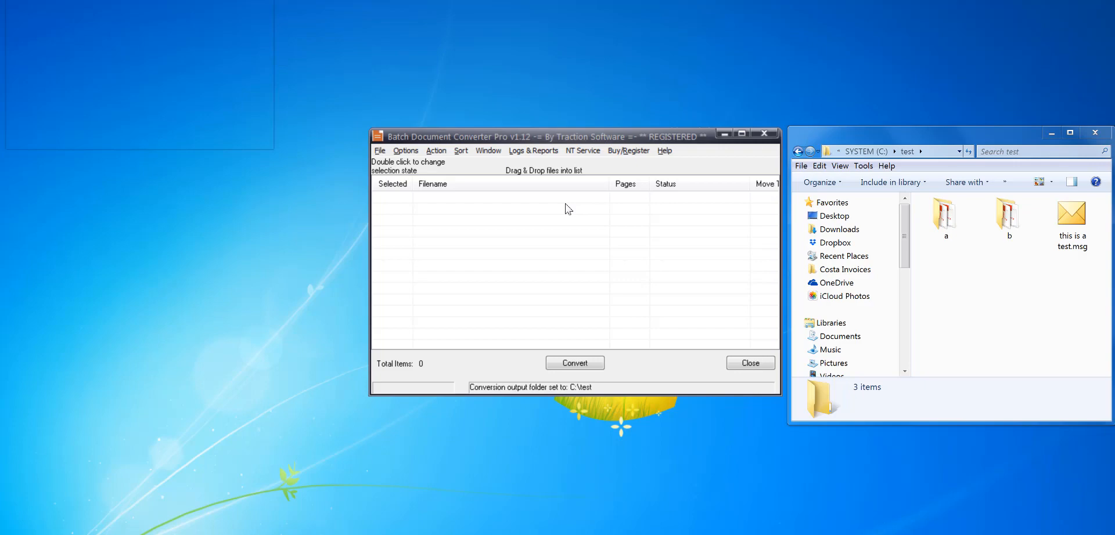
{"action": "mouse_move", "coordinate": [577, 213]}
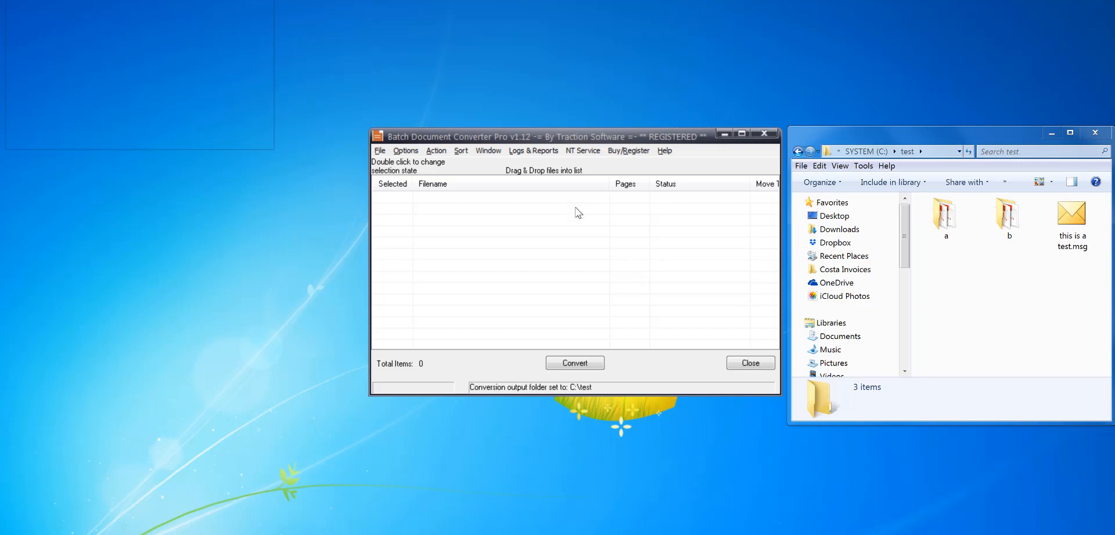
Bring up the Conversion Options window from the Options menu.
{"action": "left_click", "coordinate": [406, 149]}
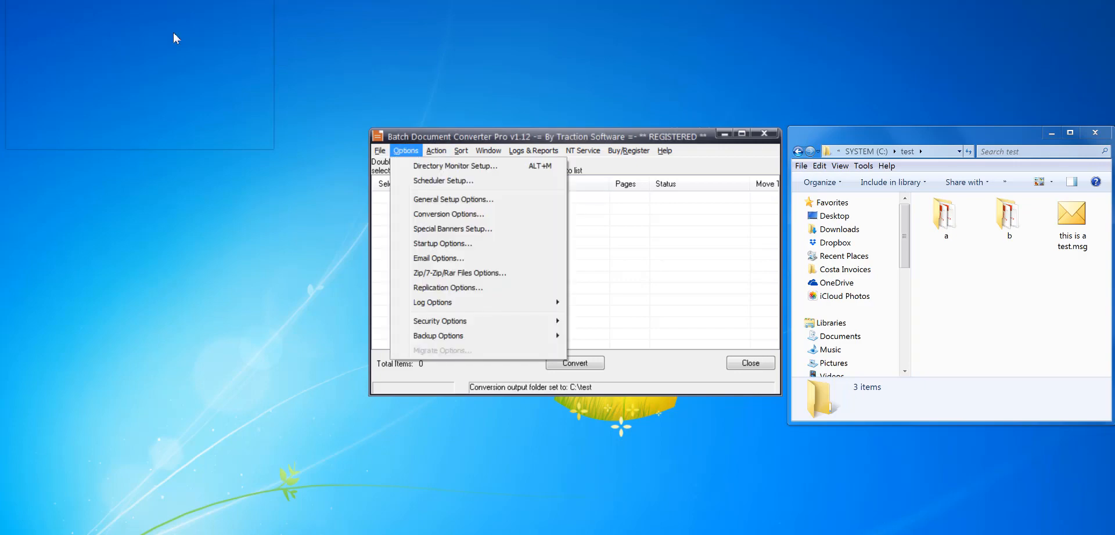
{"action": "left_click", "coordinate": [448, 214]}
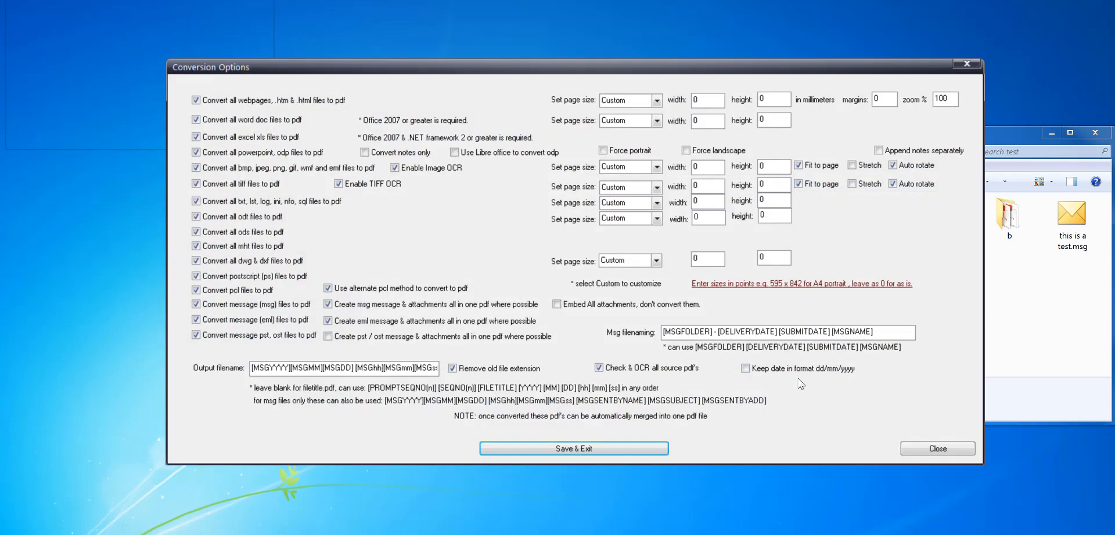
{"action": "mouse_move", "coordinate": [861, 381]}
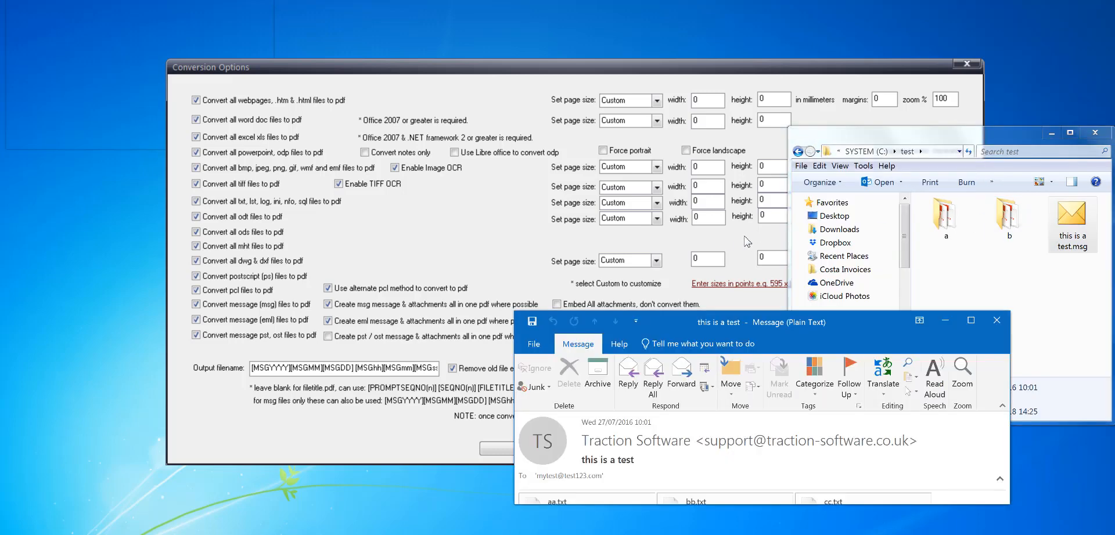
{"action": "left_click", "coordinate": [516, 322]}
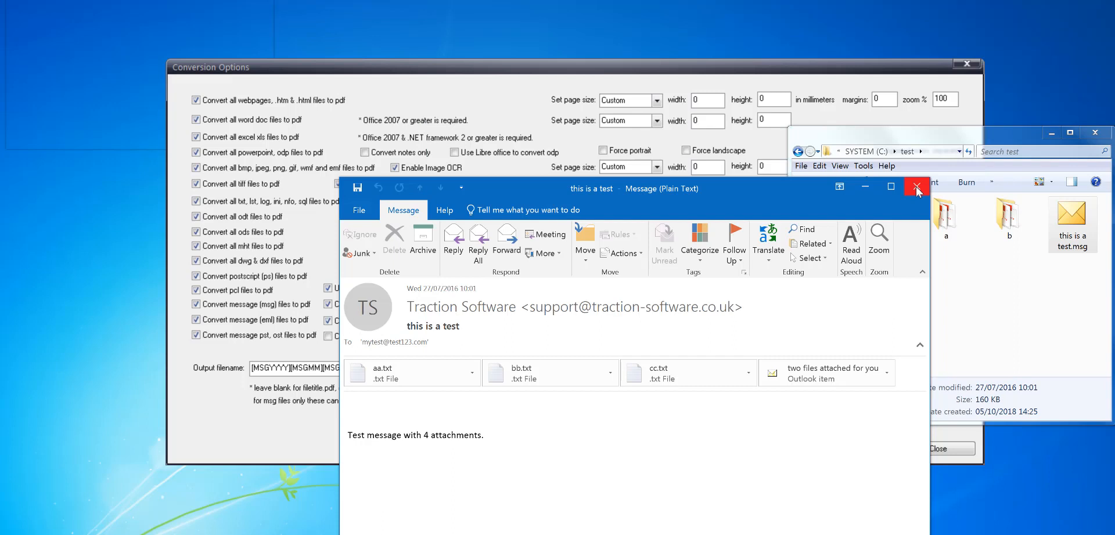
{"action": "mouse_move", "coordinate": [728, 198]}
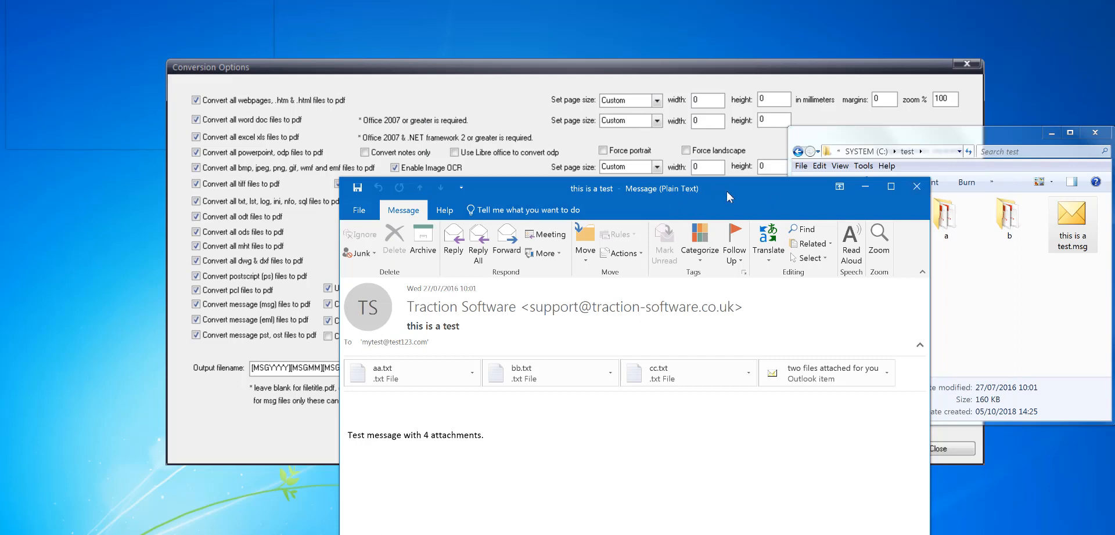
{"action": "mouse_move", "coordinate": [441, 291]}
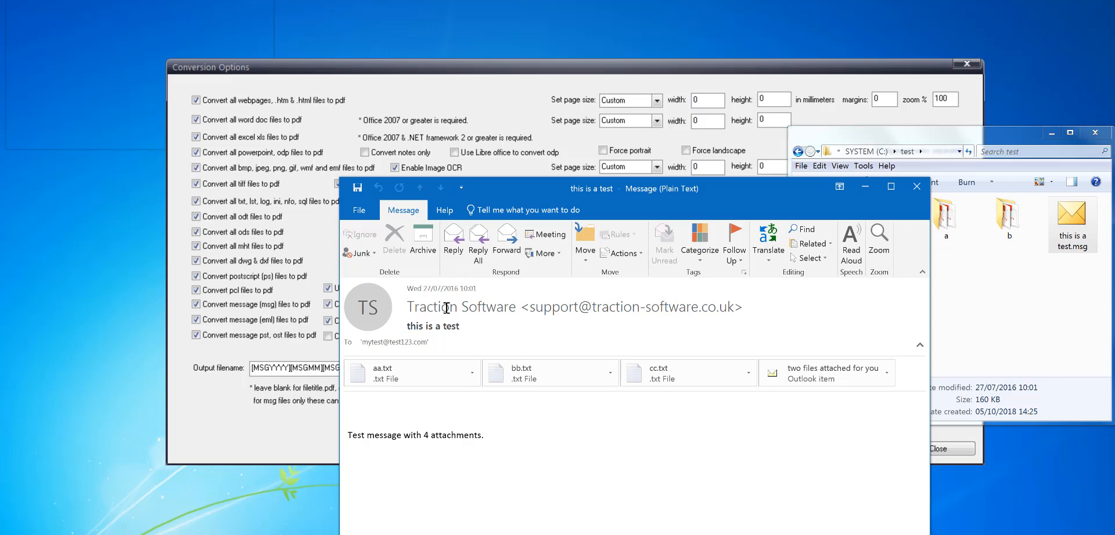
{"action": "mouse_move", "coordinate": [916, 186]}
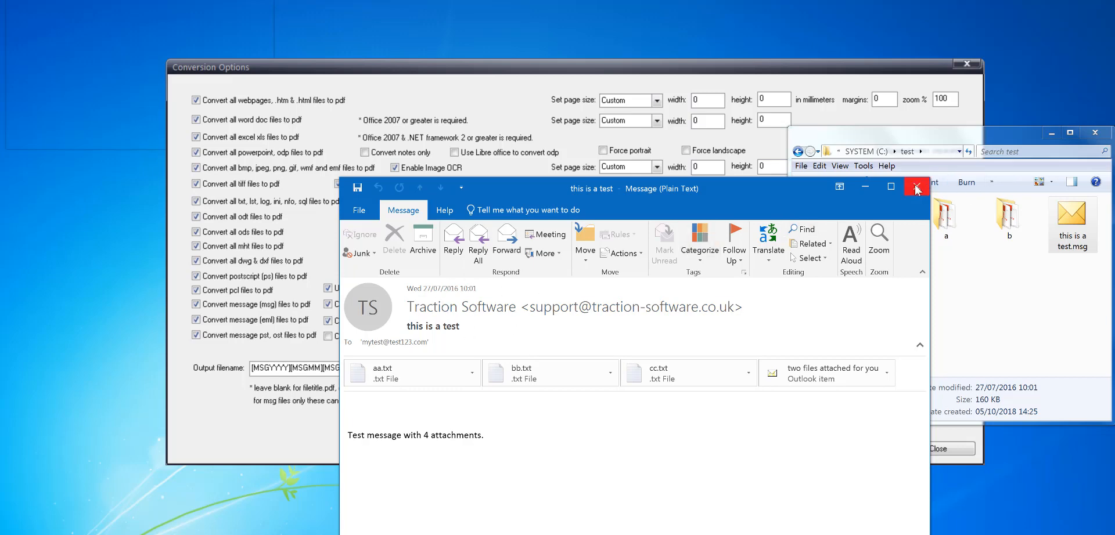
Keep dd/mm/yyyy dates and enter the filename pattern [MSGYYYY][MSGMM][MSGDD] [MSGhh][MSGmm][MSGss].
{"action": "left_click", "coordinate": [916, 189]}
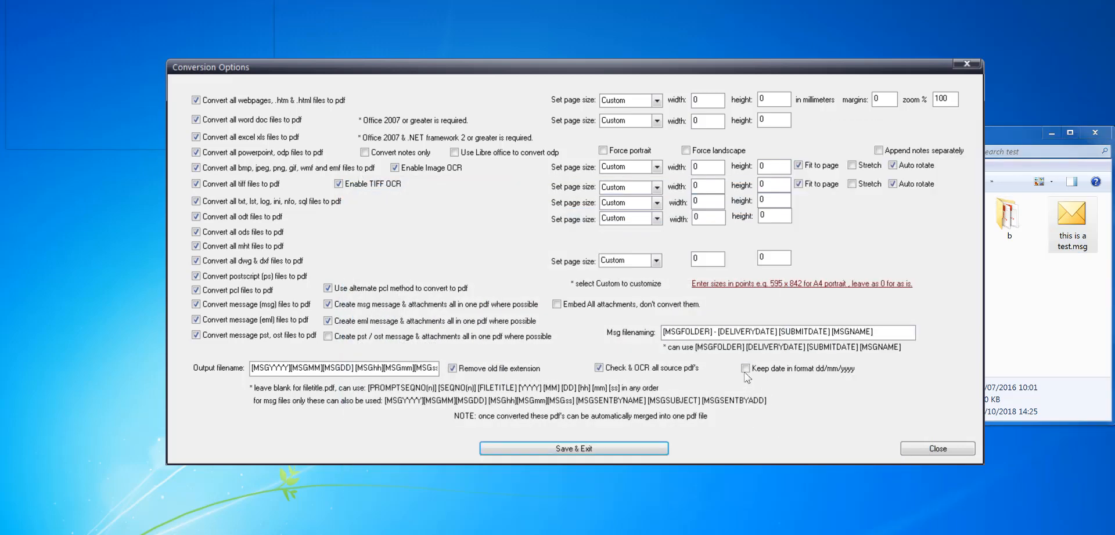
{"action": "left_click", "coordinate": [745, 368]}
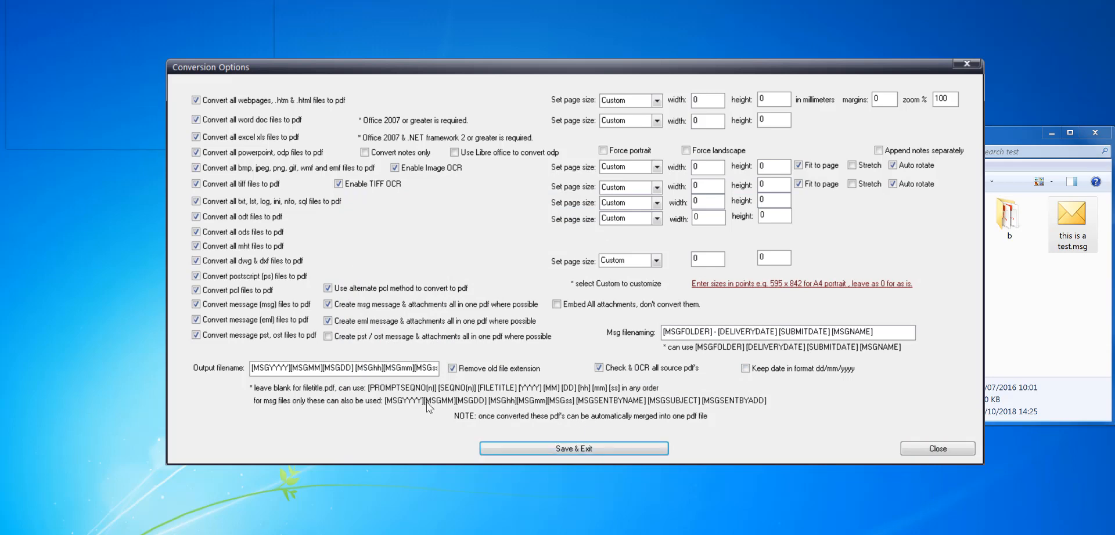
{"action": "left_click", "coordinate": [357, 368]}
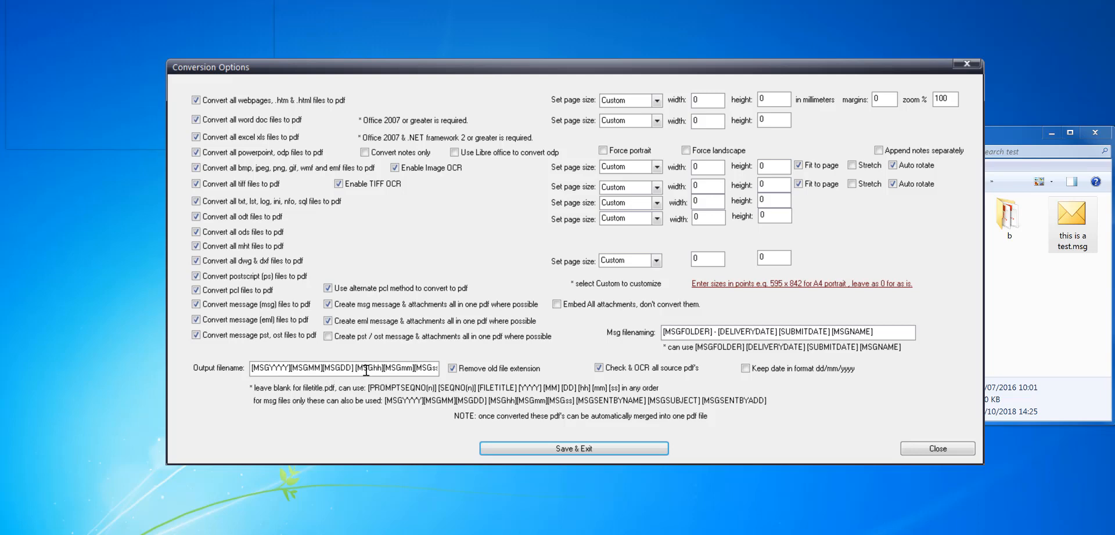
{"action": "mouse_move", "coordinate": [532, 416]}
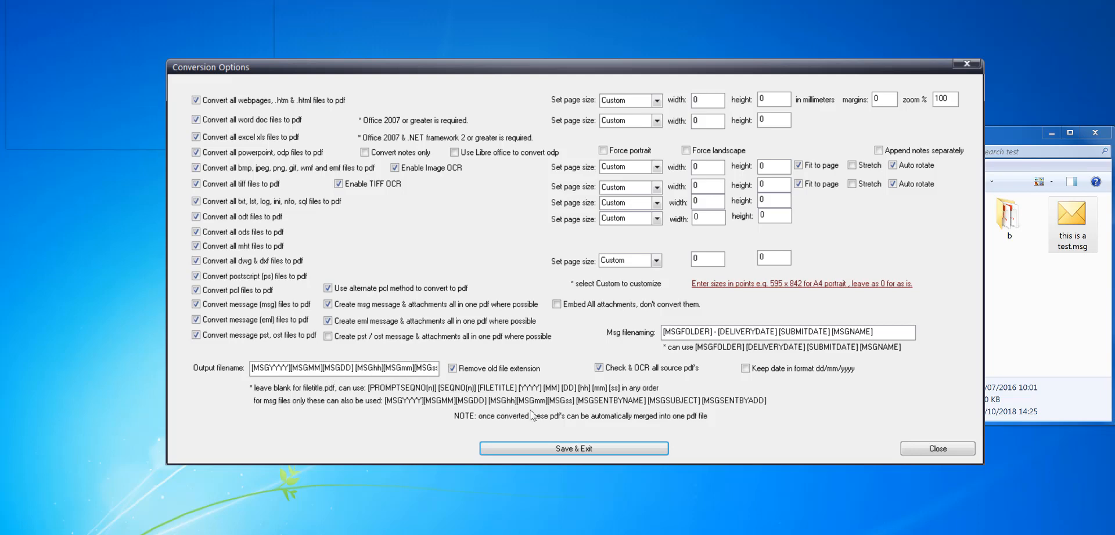
{"action": "mouse_move", "coordinate": [623, 411]}
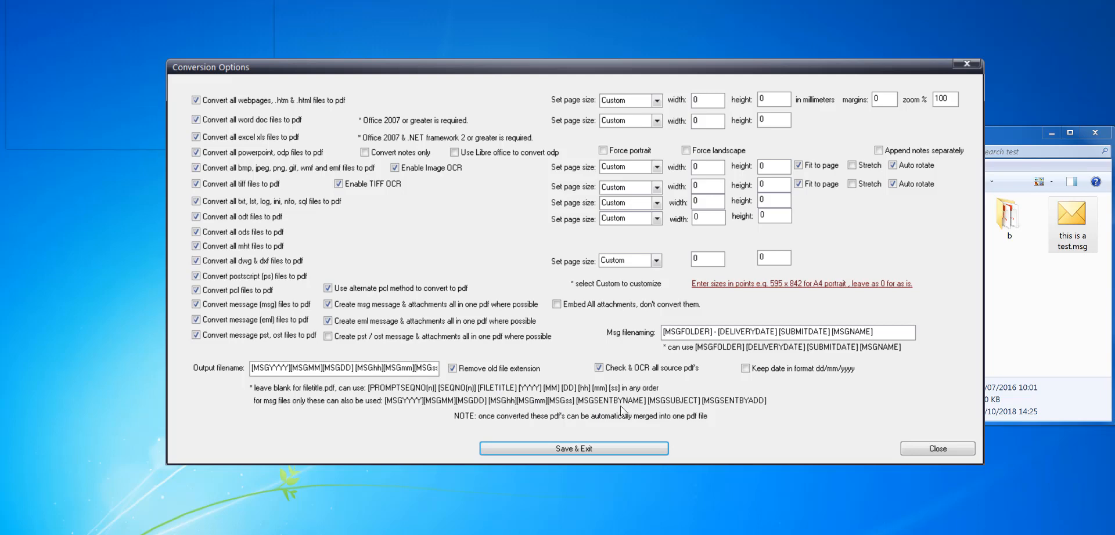
{"action": "mouse_move", "coordinate": [661, 409]}
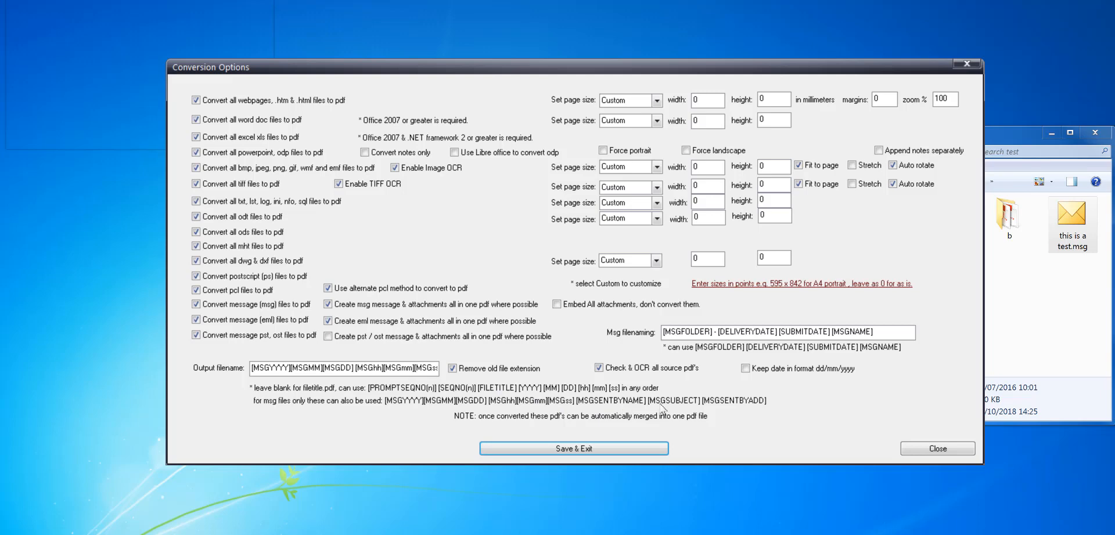
{"action": "mouse_move", "coordinate": [696, 416]}
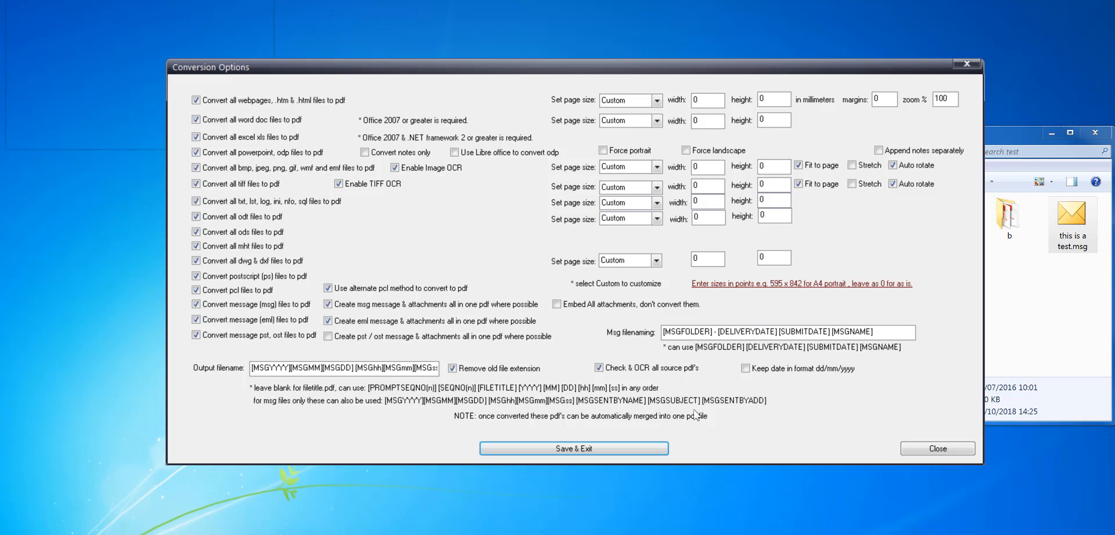
{"action": "mouse_move", "coordinate": [664, 404]}
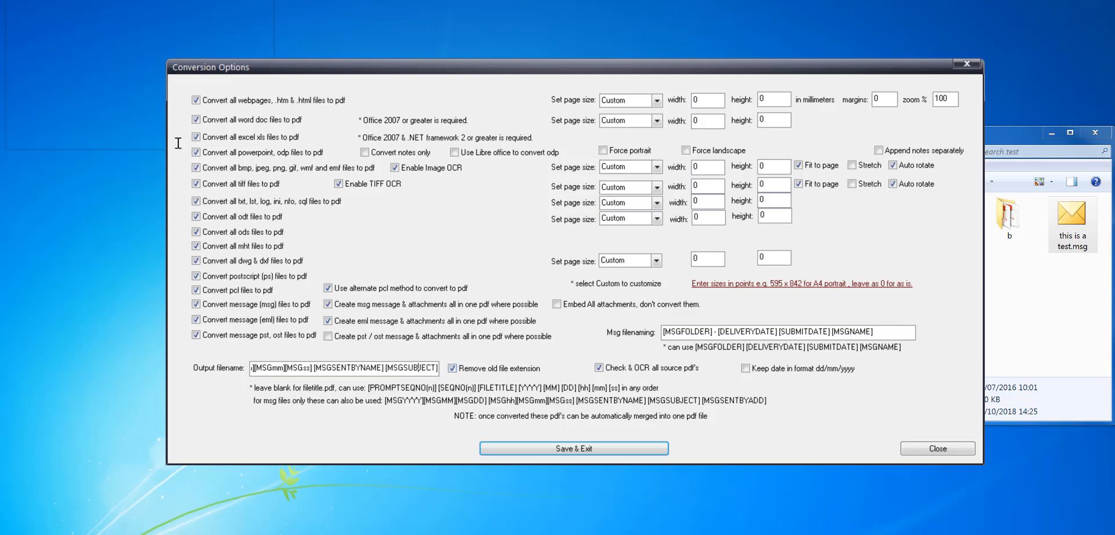
{"action": "mouse_move", "coordinate": [536, 408]}
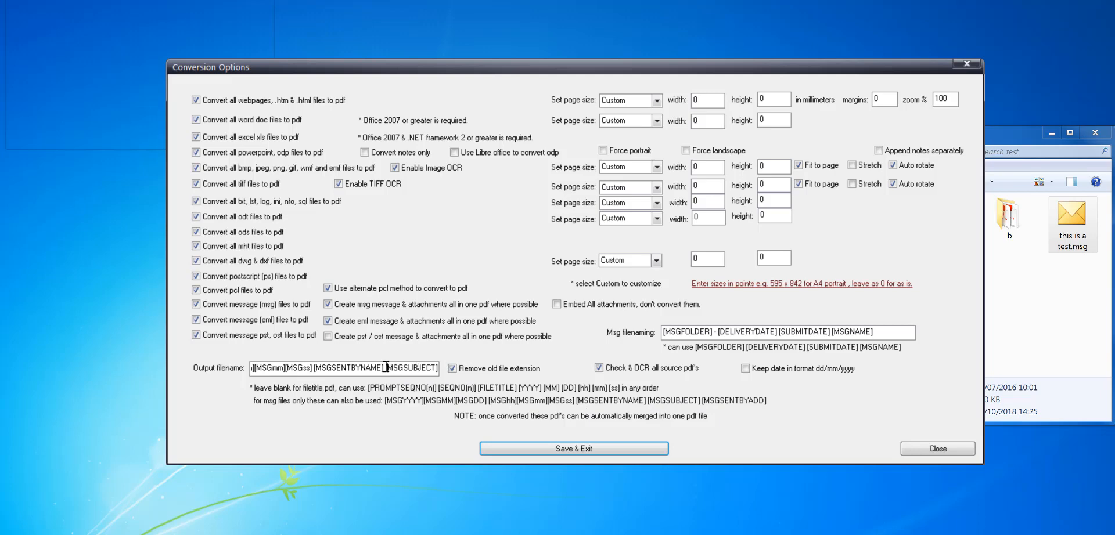
{"action": "mouse_move", "coordinate": [448, 379]}
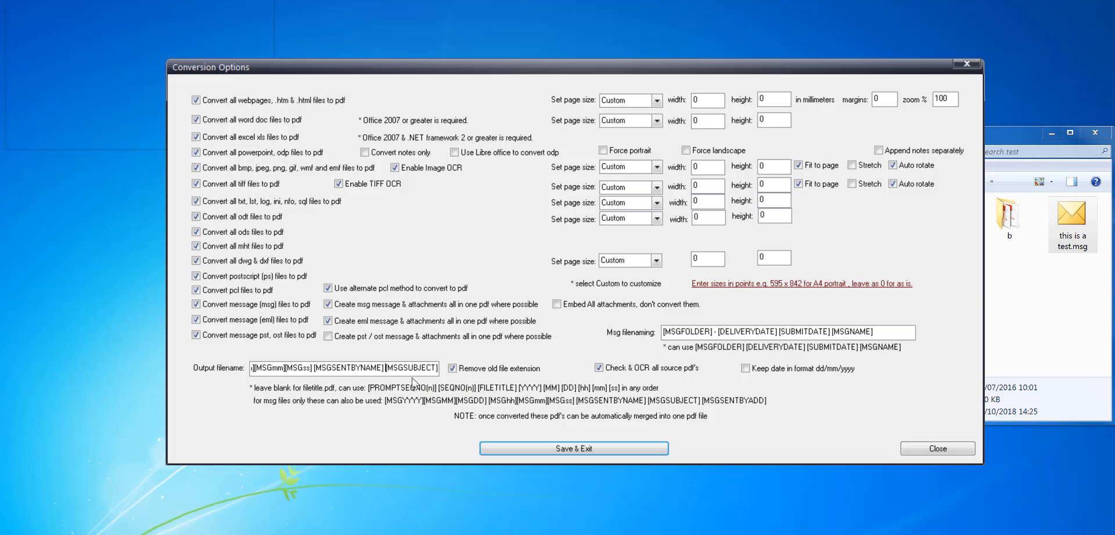
{"action": "type", "text": "[MSGYYYY][MSGMM][MSGDD] [MSGhh][MSGmm][MSGss]"}
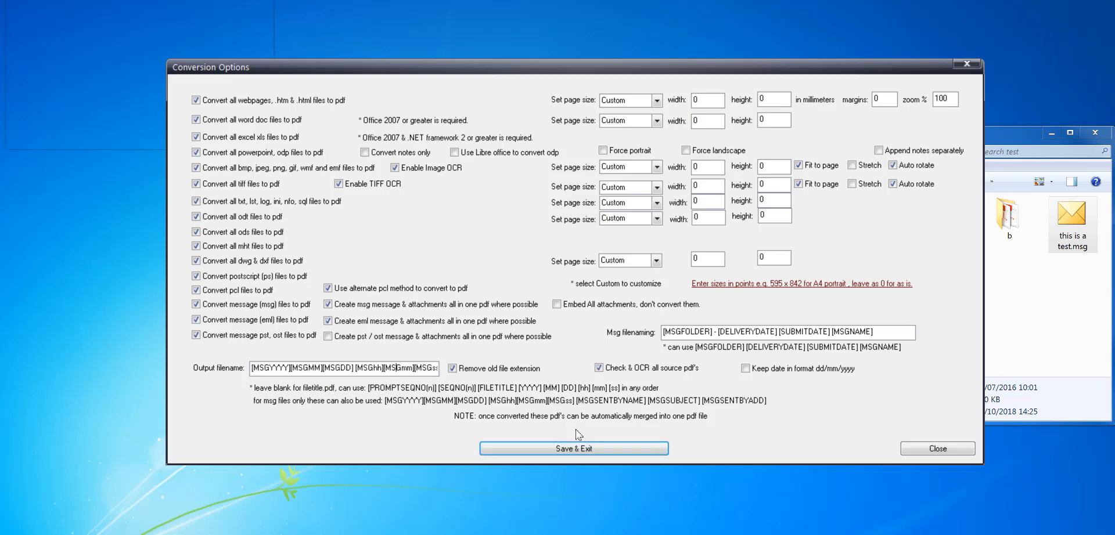
Save the options, convert the test message to PDF and open the resulting file.
{"action": "left_click", "coordinate": [572, 448]}
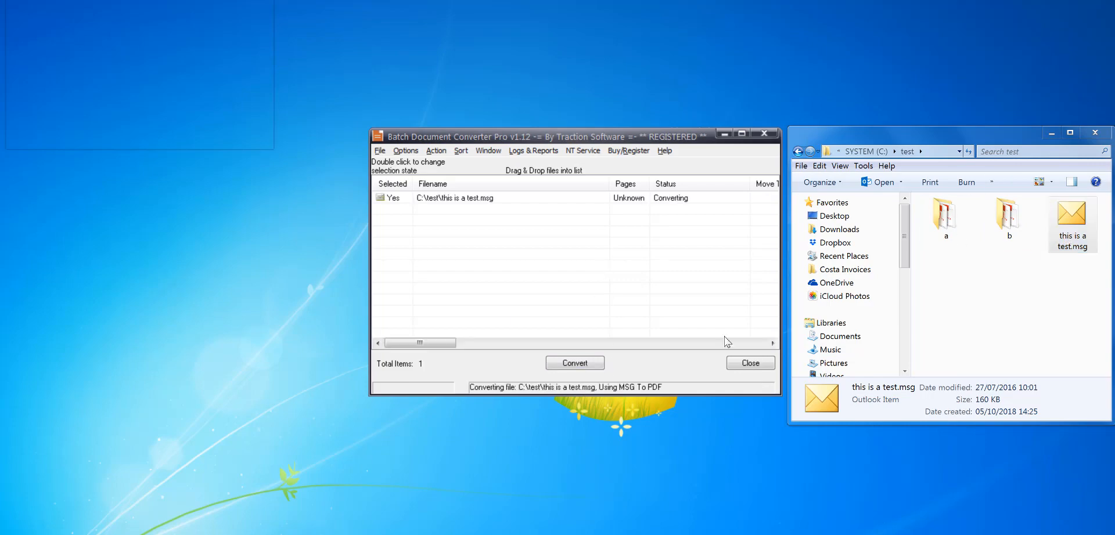
{"action": "left_click", "coordinate": [575, 362]}
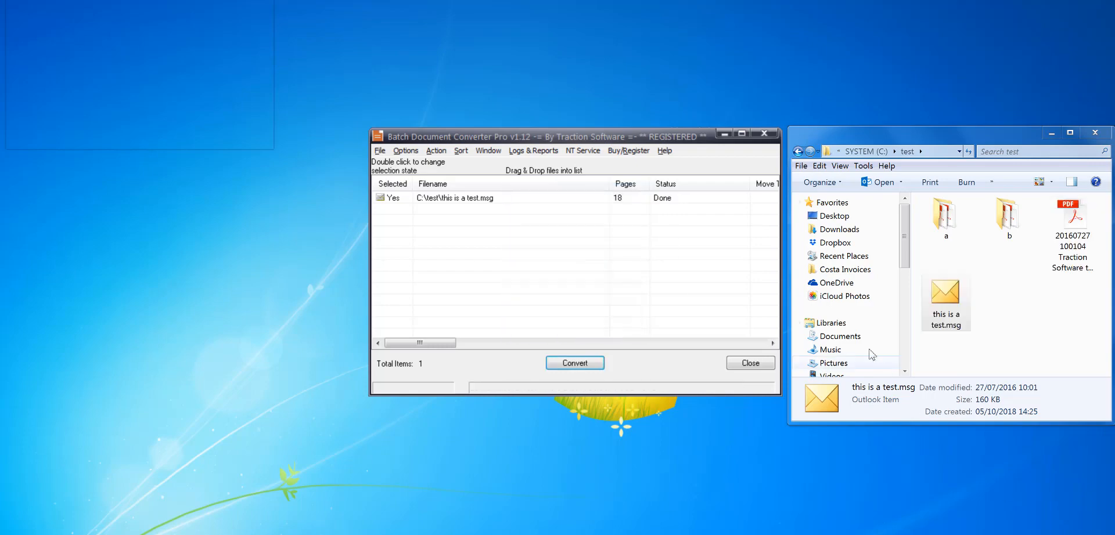
{"action": "left_click", "coordinate": [1071, 214]}
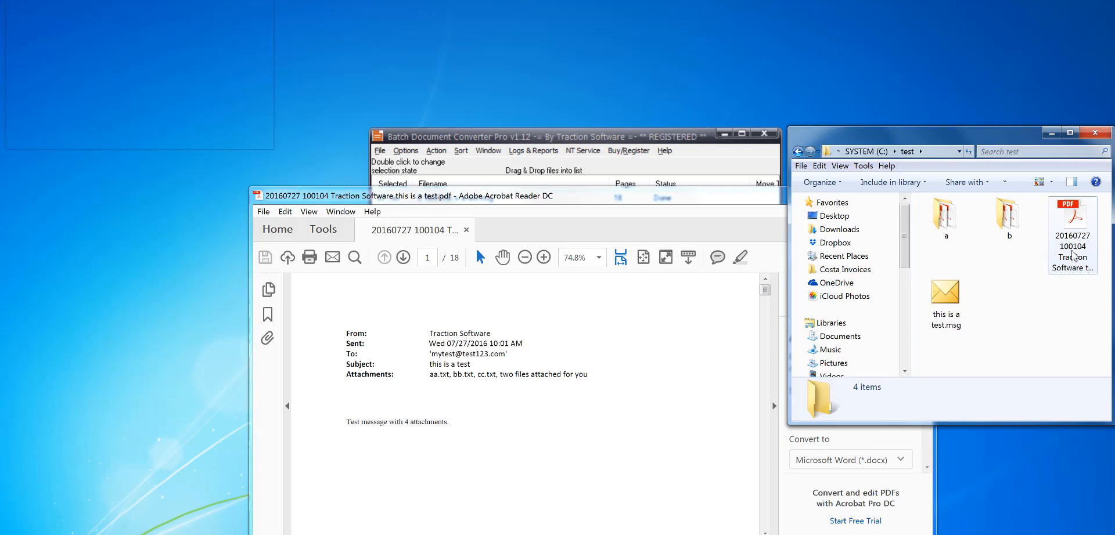
{"action": "mouse_move", "coordinate": [1071, 241]}
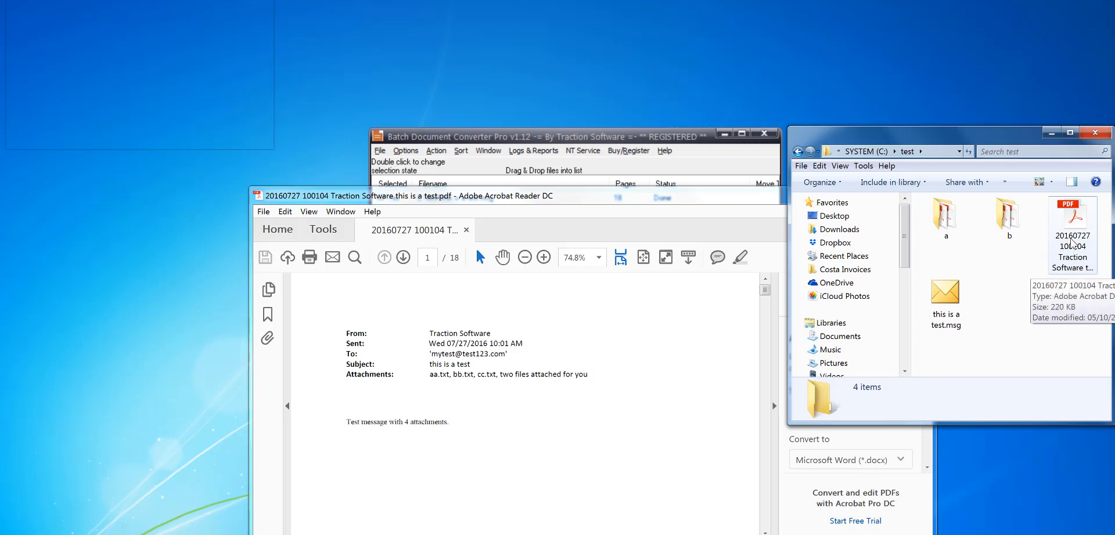
{"action": "mouse_move", "coordinate": [1078, 256]}
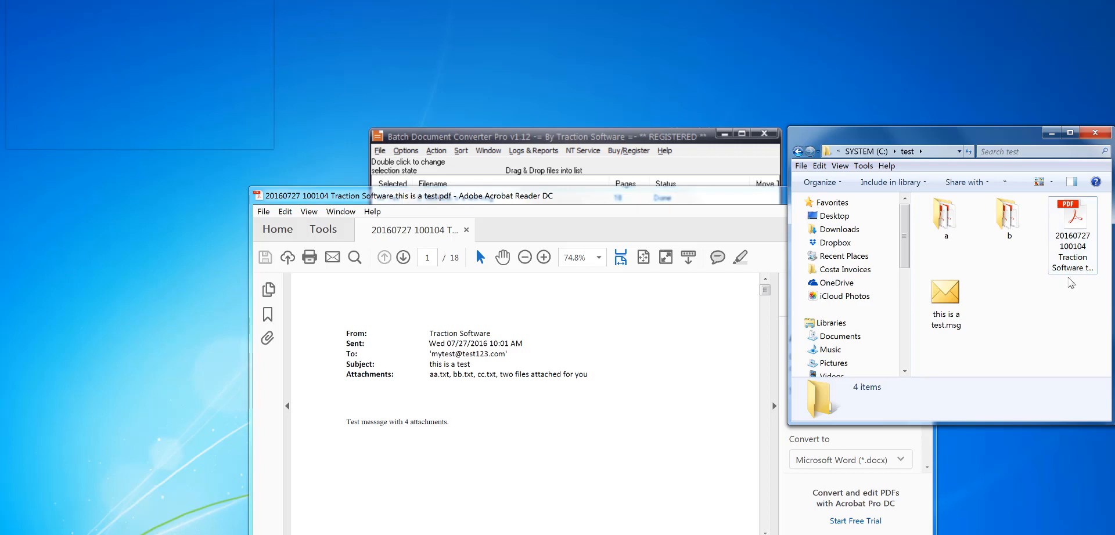
{"action": "mouse_move", "coordinate": [1076, 290]}
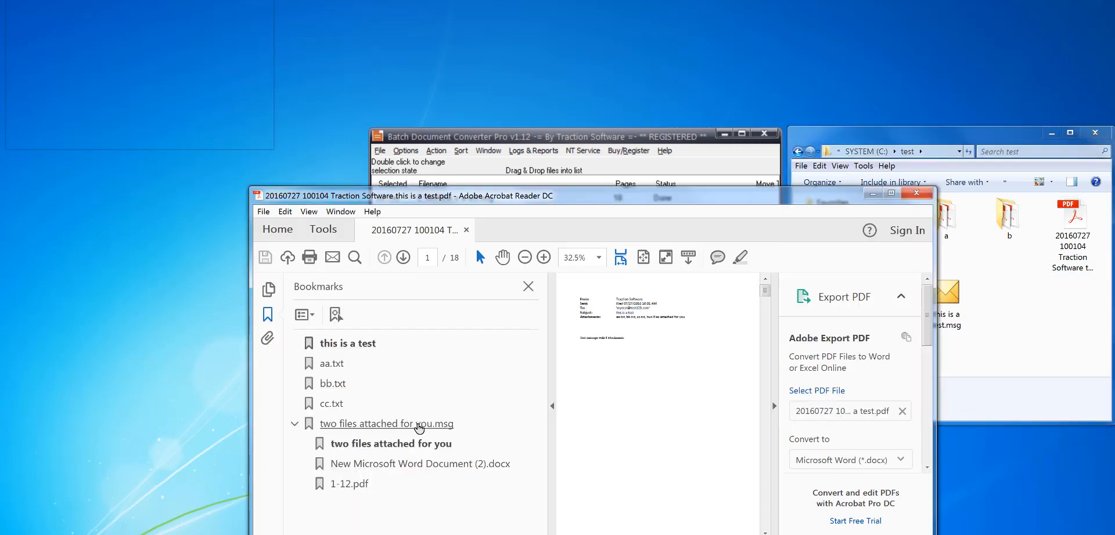
Jump to the embedded 'two files attached for you.msg' page via its bookmark.
{"action": "left_click", "coordinate": [385, 423]}
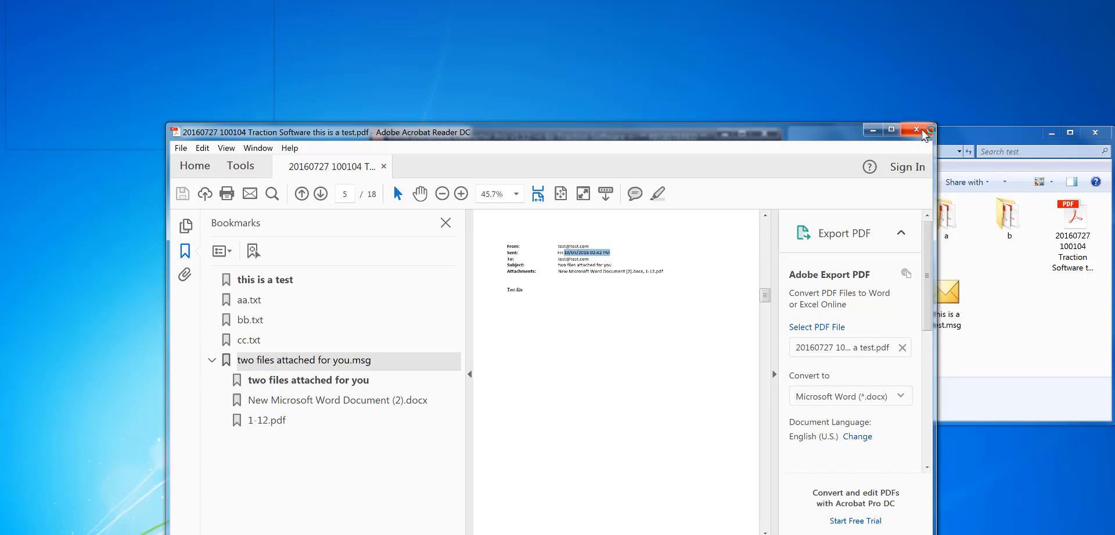
Close the PDF, save options with dd/mm/yyyy dates enabled and reconvert the message.
{"action": "left_click", "coordinate": [916, 129]}
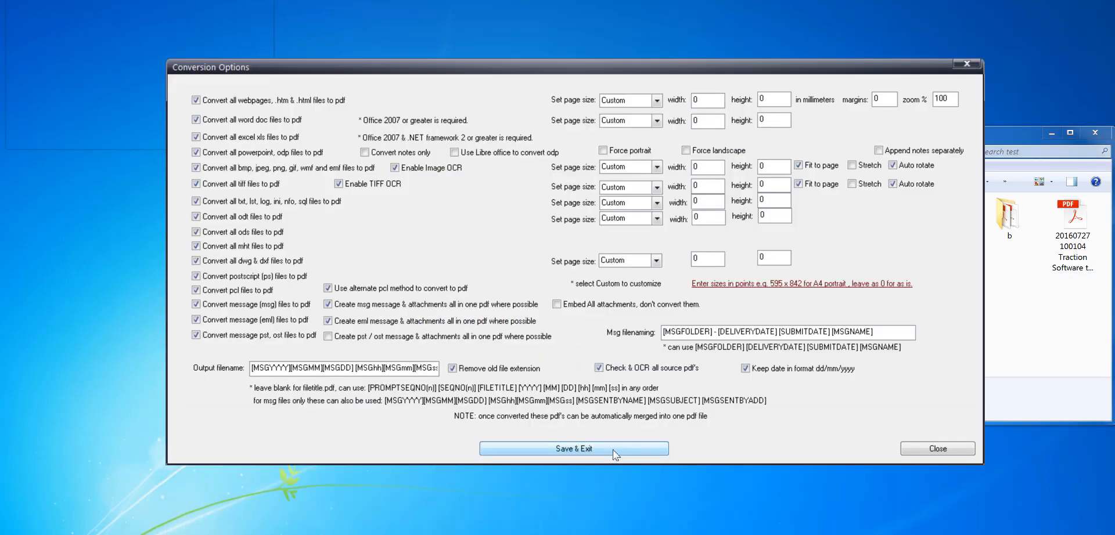
{"action": "left_click", "coordinate": [575, 448]}
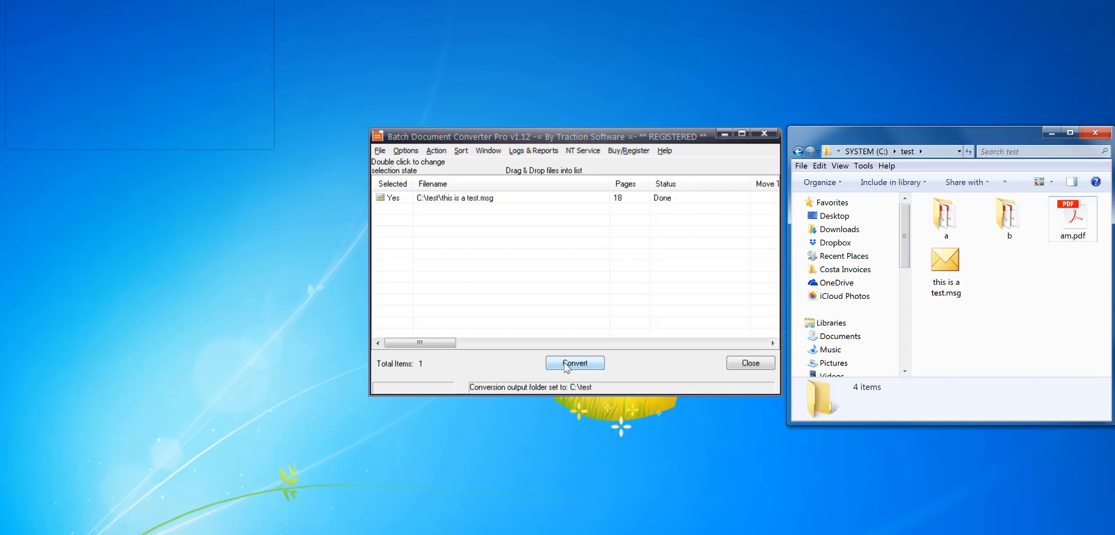
{"action": "left_click", "coordinate": [575, 362]}
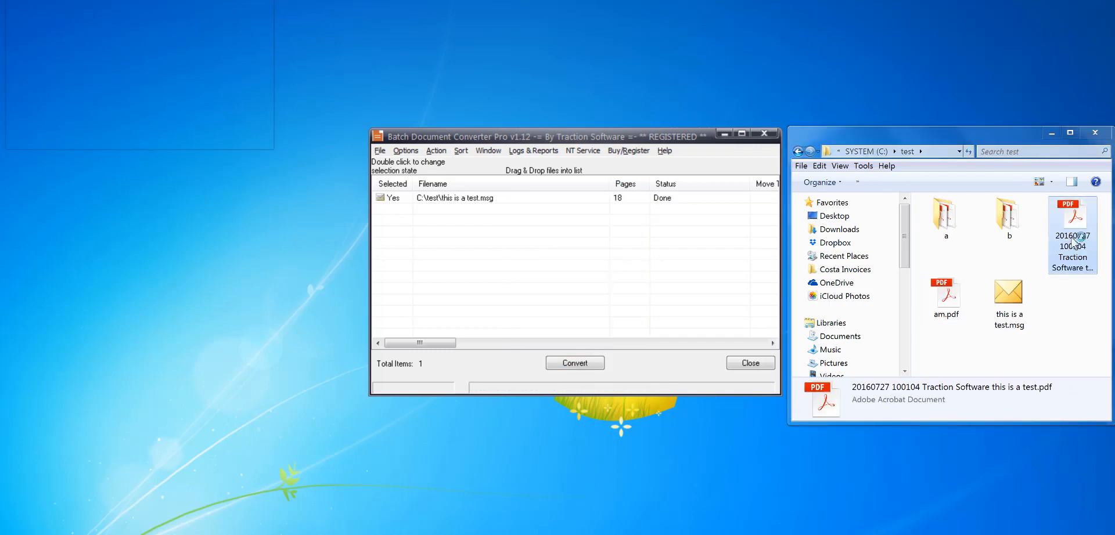
Open the reconverted PDF and check the embedded message's date via its bookmark.
{"action": "double_click", "coordinate": [1069, 217]}
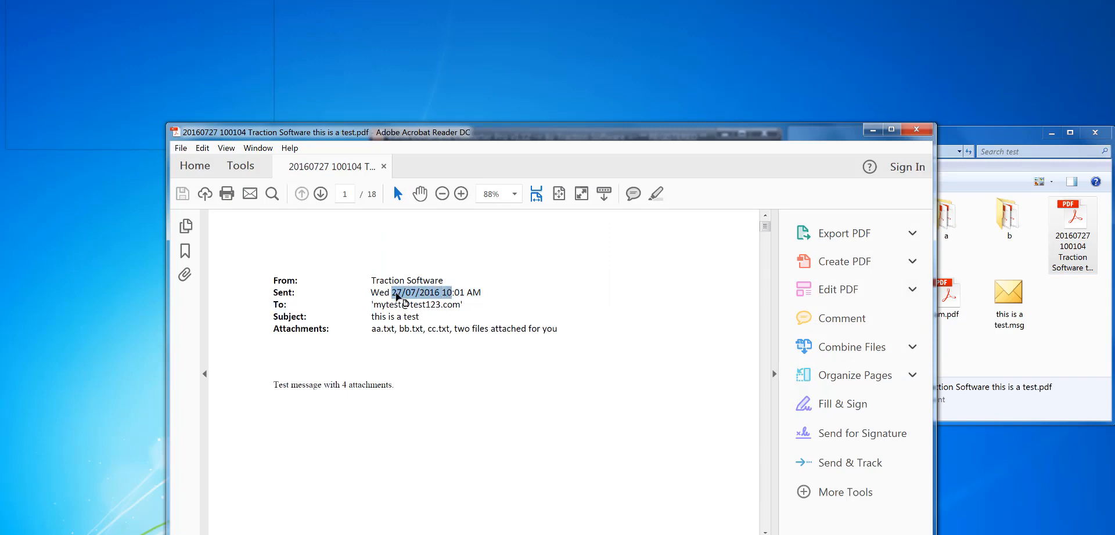
{"action": "left_click", "coordinate": [185, 251]}
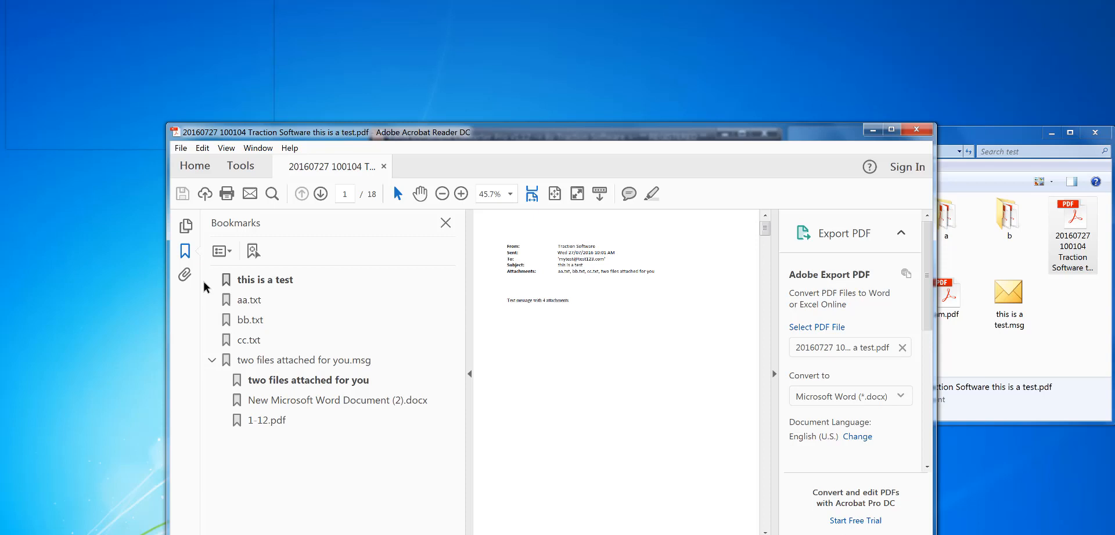
{"action": "left_click", "coordinate": [303, 360]}
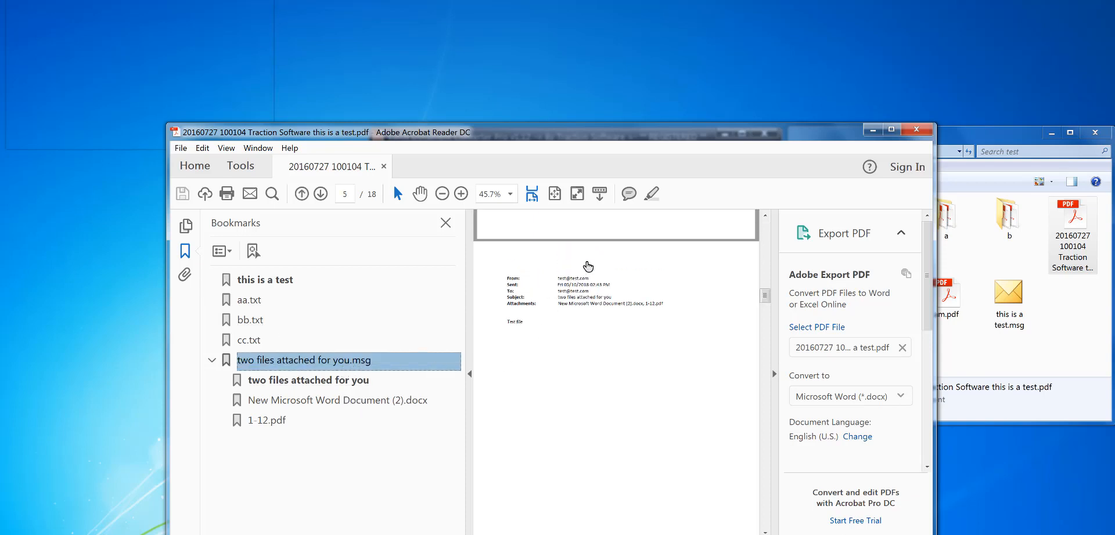
{"action": "left_click", "coordinate": [461, 194]}
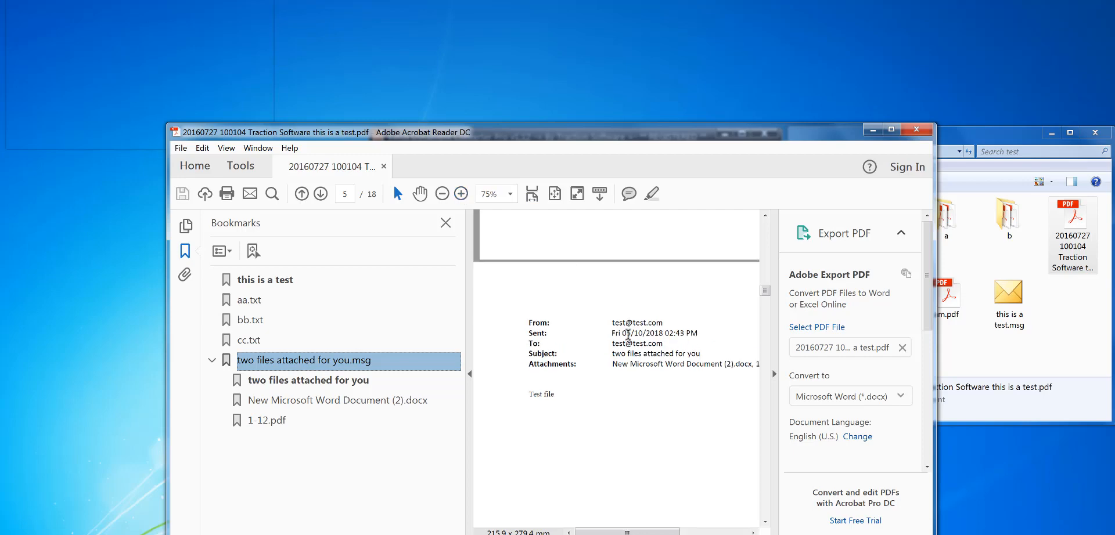